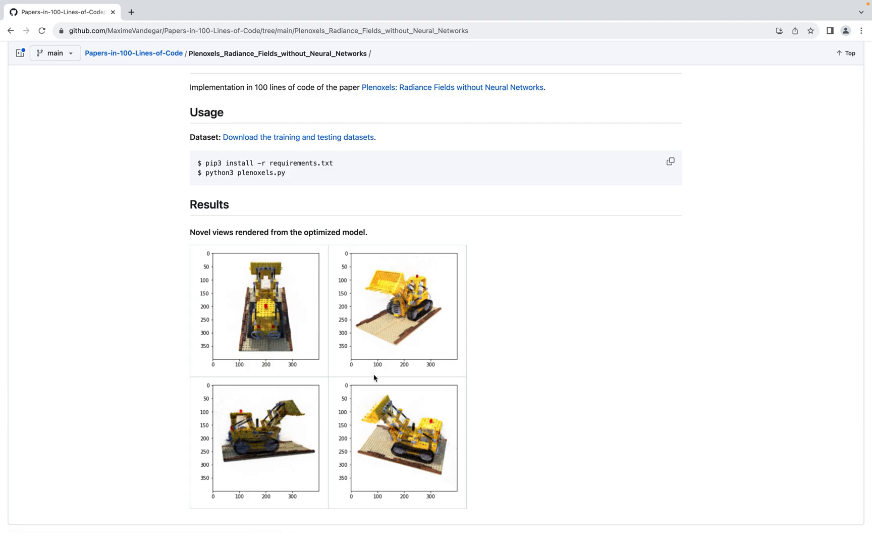
Scroll through plenoxels.py to review the imports before writing eval_spherical_function(k, d)
{"action": "scroll", "scroll_direction": "down", "scroll_amount": 3}
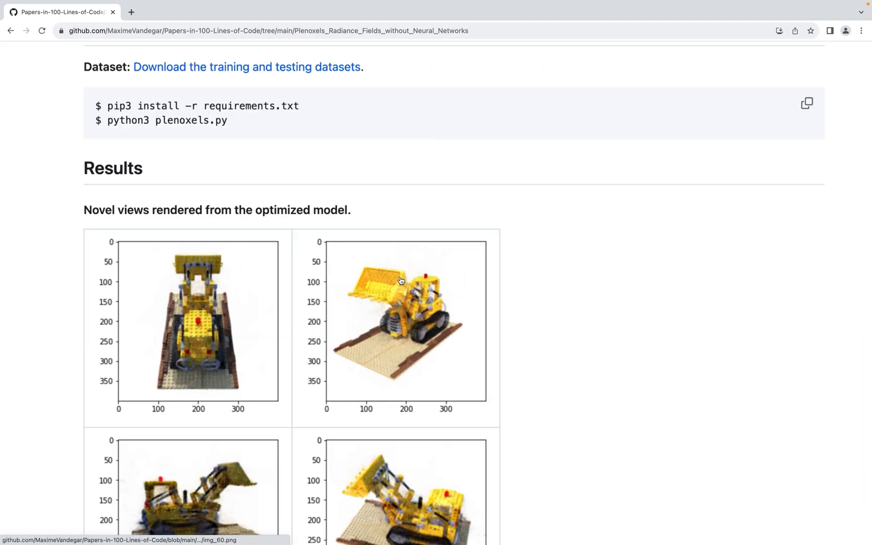
{"action": "scroll", "scroll_direction": "up", "scroll_amount": 3}
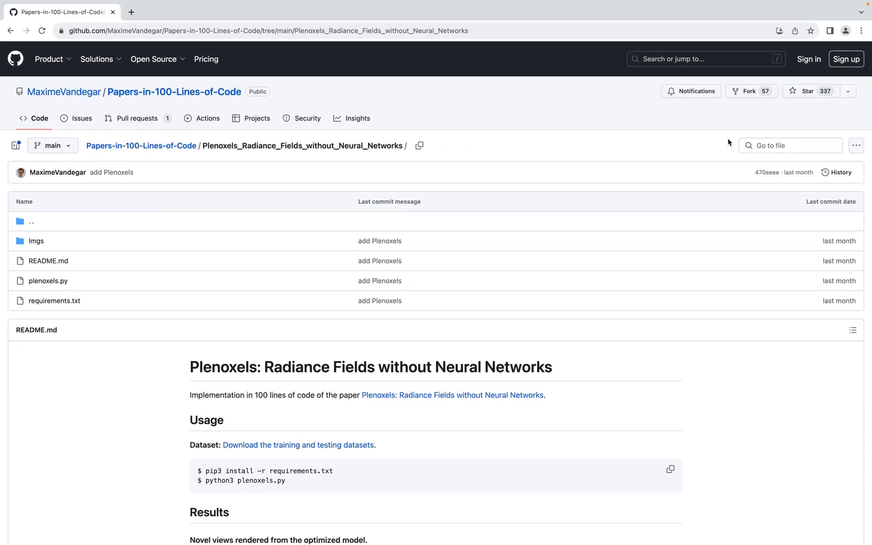
{"action": "mouse_move", "coordinate": [807, 91]}
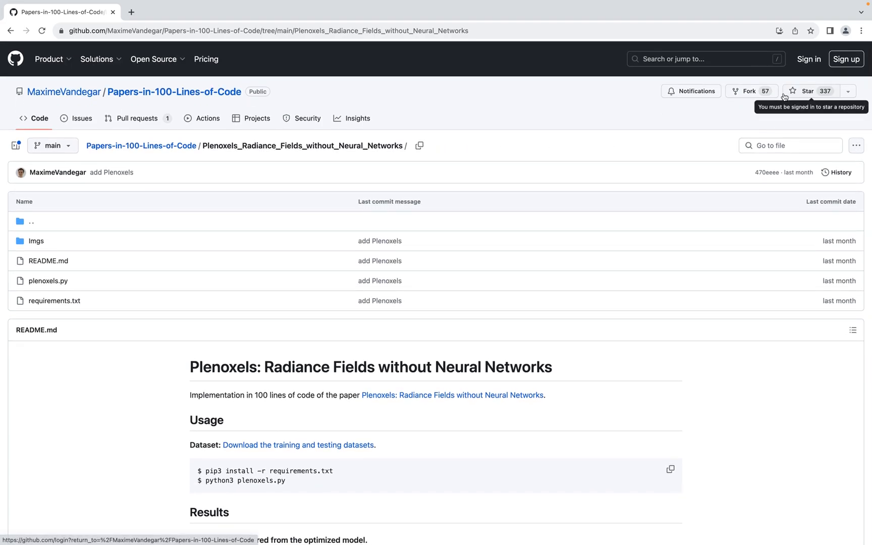
{"action": "mouse_move", "coordinate": [640, 198]}
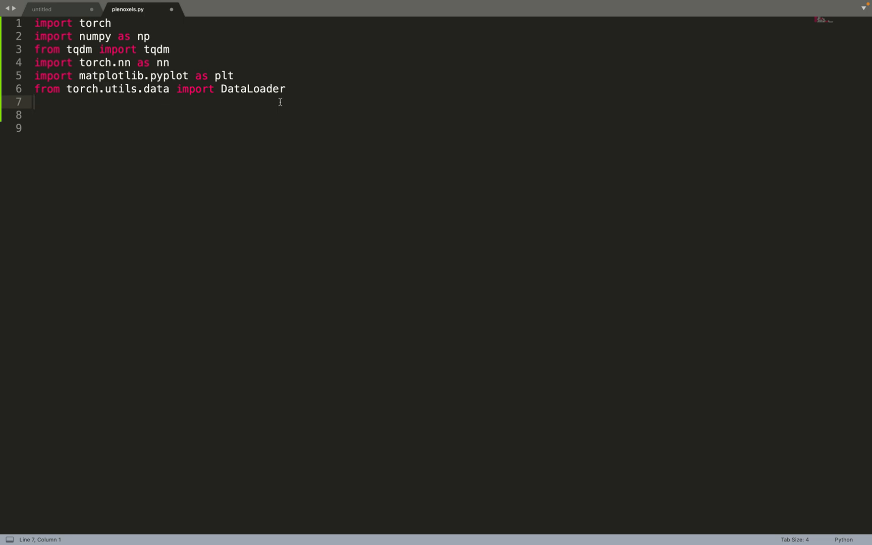
{"action": "mouse_move", "coordinate": [130, 52]}
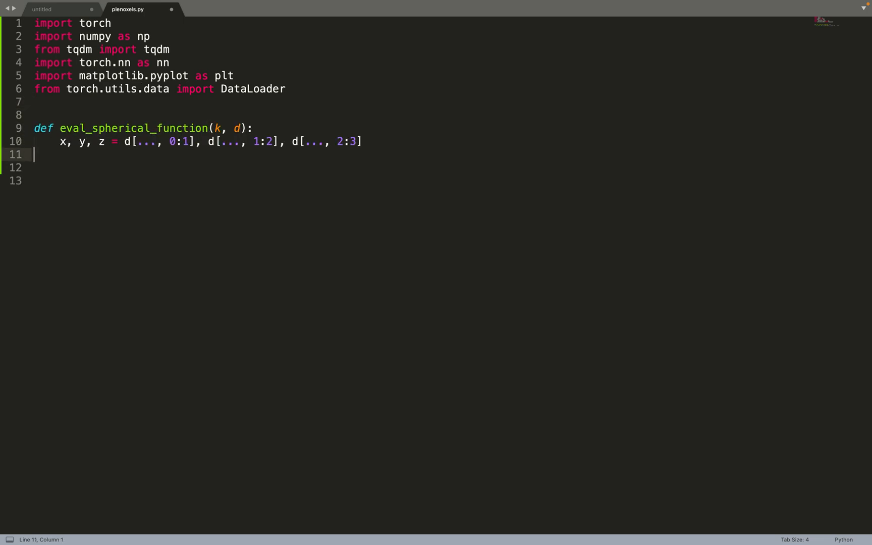
{"action": "mouse_move", "coordinate": [139, 117]}
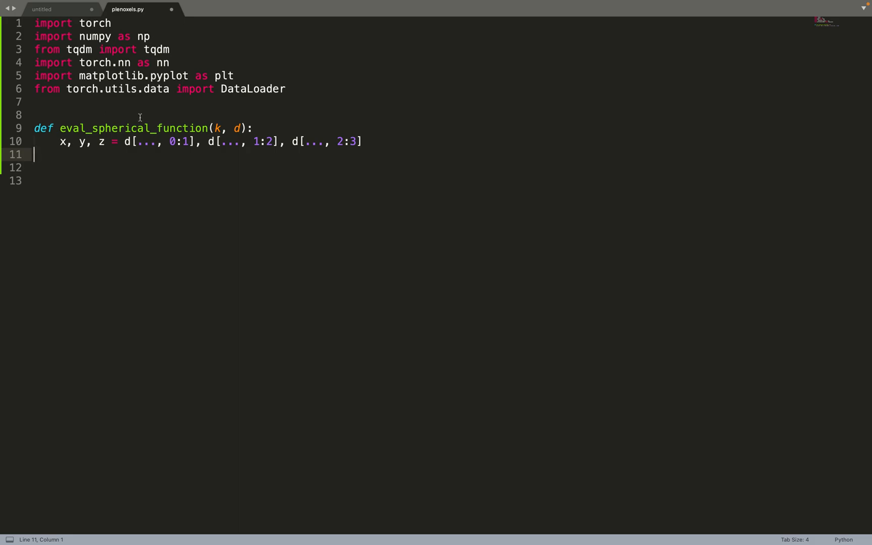
{"action": "mouse_move", "coordinate": [118, 123]}
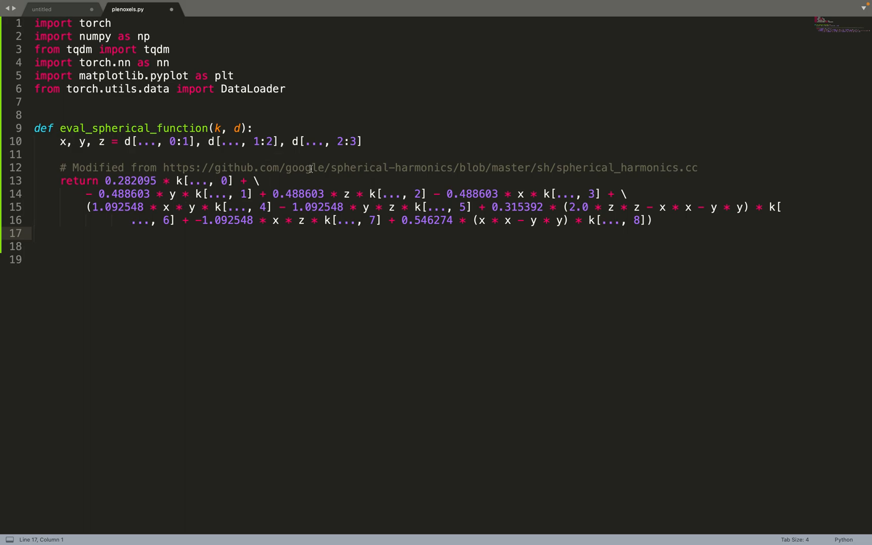
{"action": "mouse_move", "coordinate": [421, 181]}
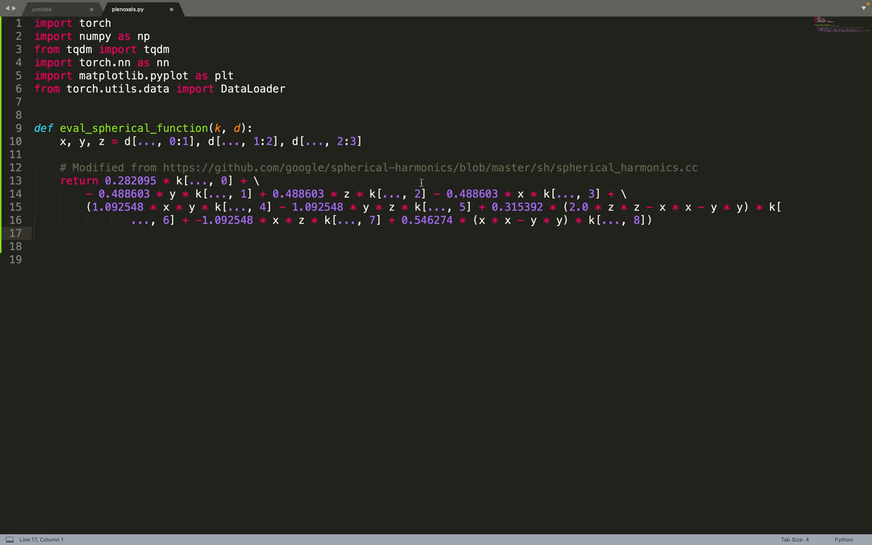
{"action": "mouse_move", "coordinate": [442, 173]}
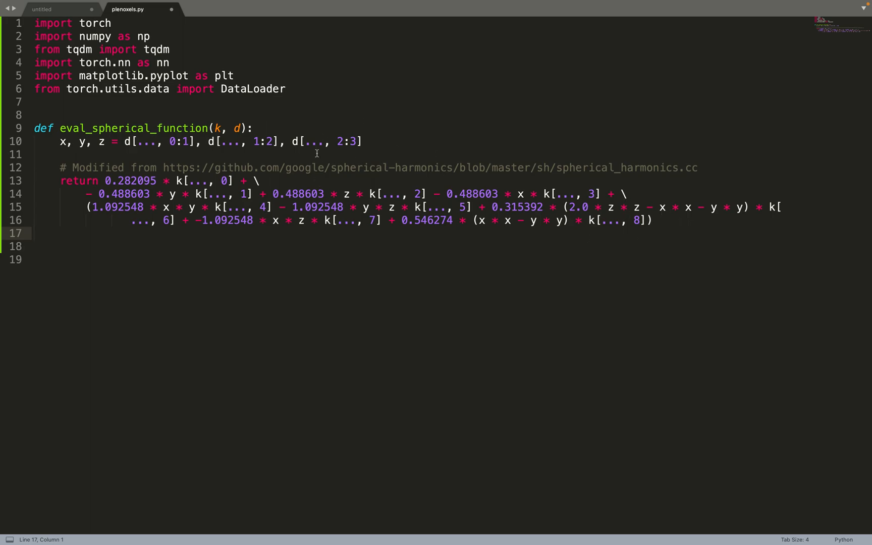
{"action": "mouse_move", "coordinate": [666, 224]}
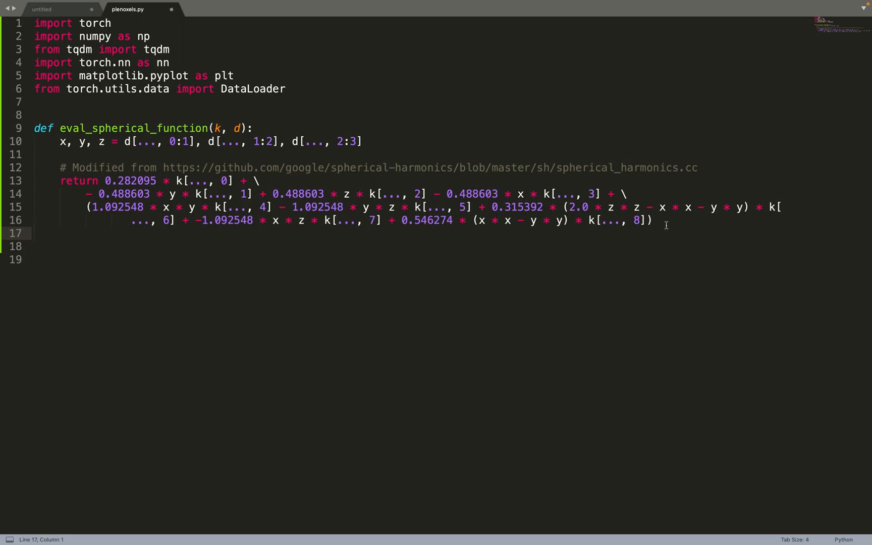
{"action": "mouse_move", "coordinate": [215, 178]}
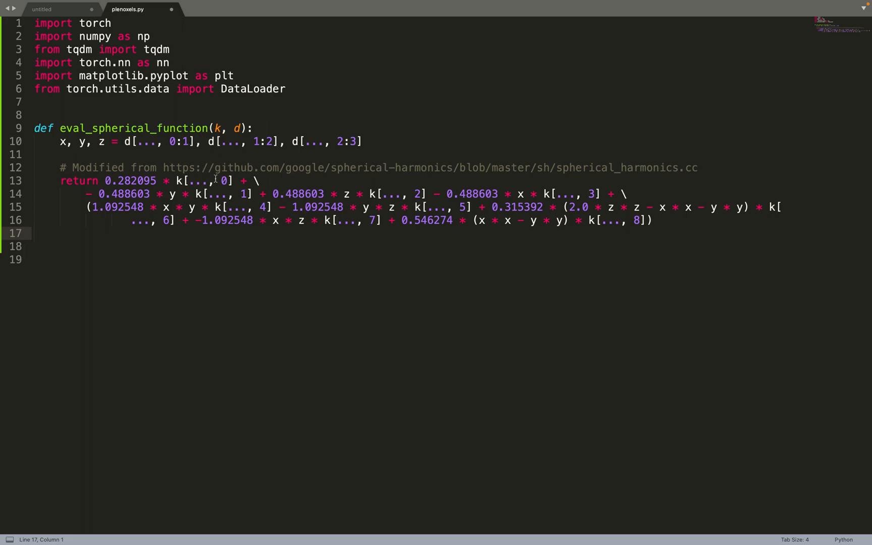
{"action": "mouse_move", "coordinate": [606, 220]}
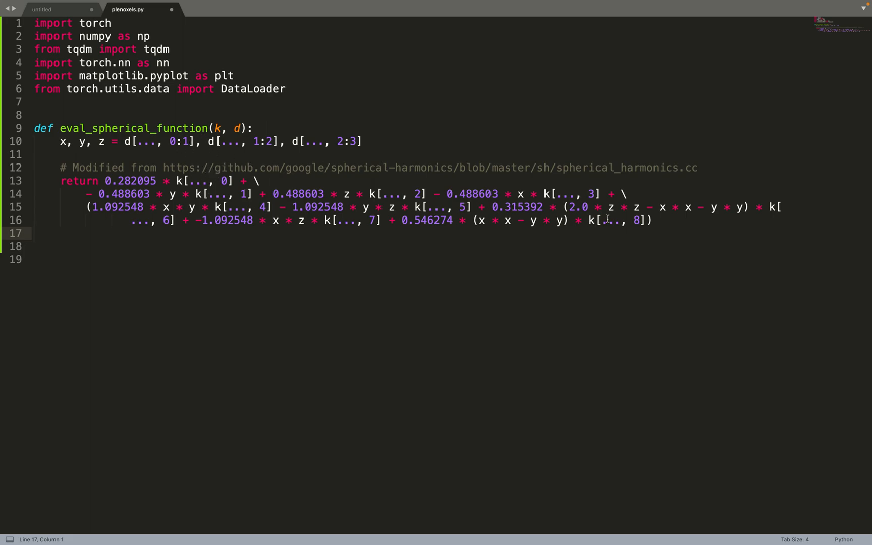
{"action": "mouse_move", "coordinate": [657, 220]}
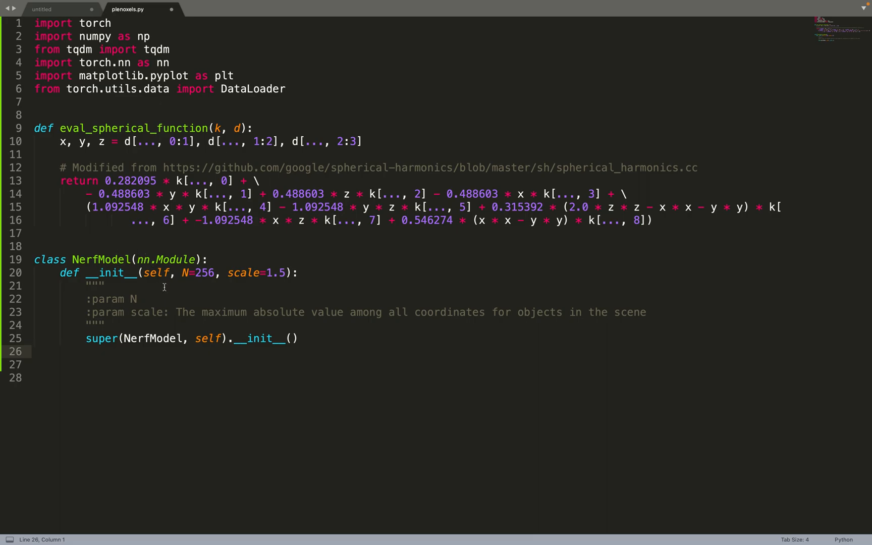
{"action": "mouse_move", "coordinate": [187, 273]}
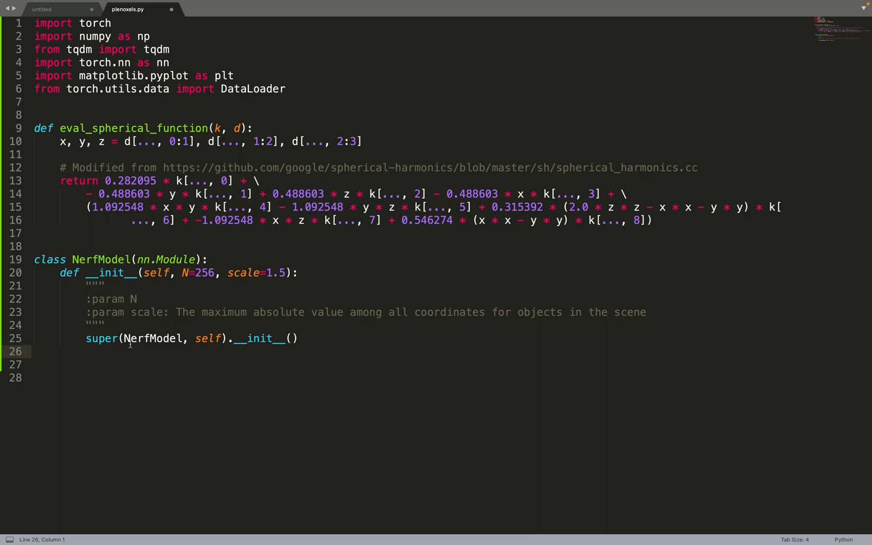
Continue the NerfModel constructor onto a new line after the voxel_grid, scale and N setup
{"action": "key", "text": "enter"}
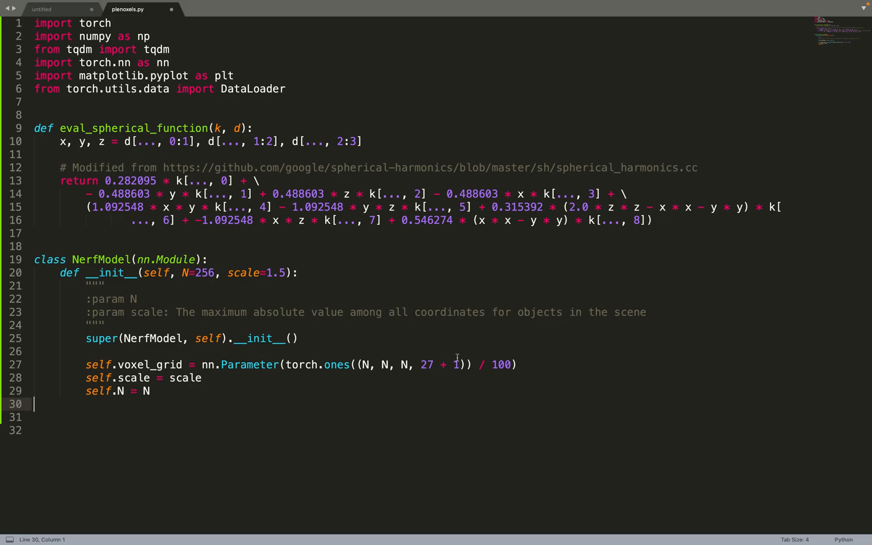
{"action": "mouse_move", "coordinate": [426, 372]}
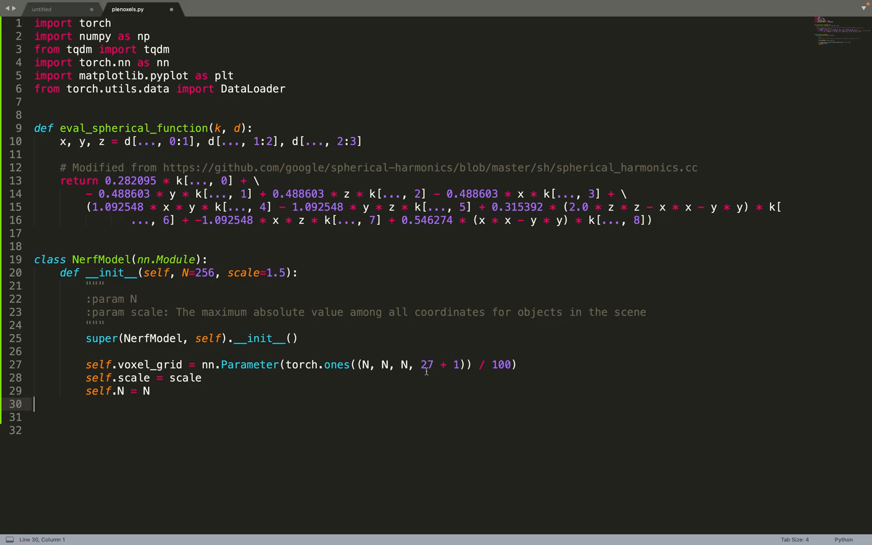
{"action": "mouse_move", "coordinate": [256, 168]}
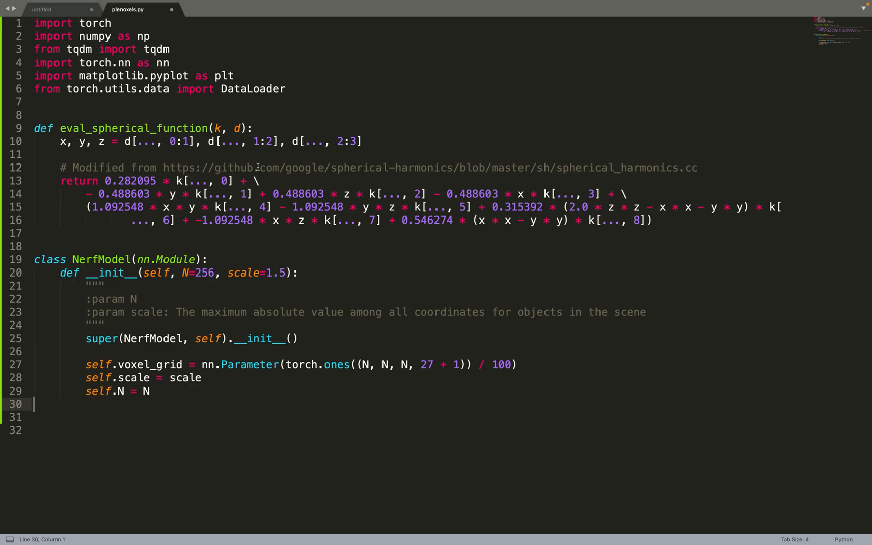
{"action": "mouse_move", "coordinate": [456, 366]}
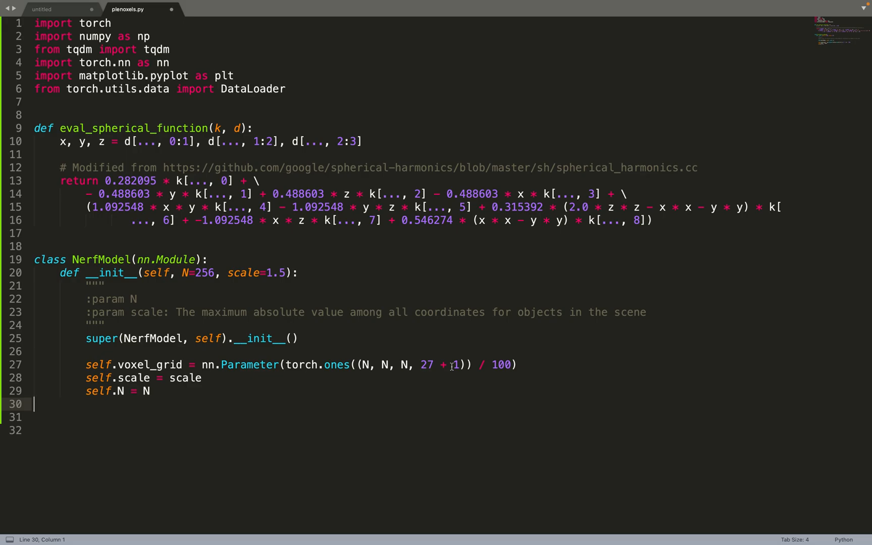
{"action": "mouse_move", "coordinate": [232, 383]}
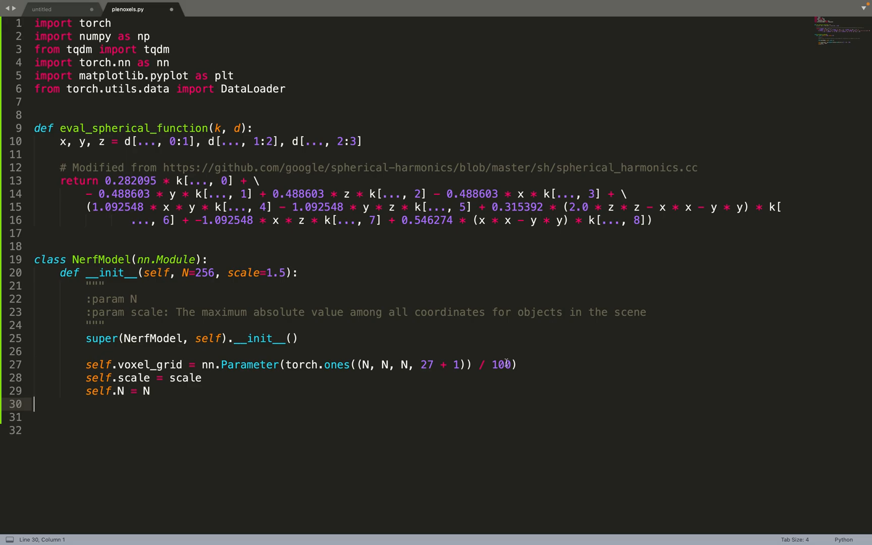
{"action": "mouse_move", "coordinate": [341, 397]}
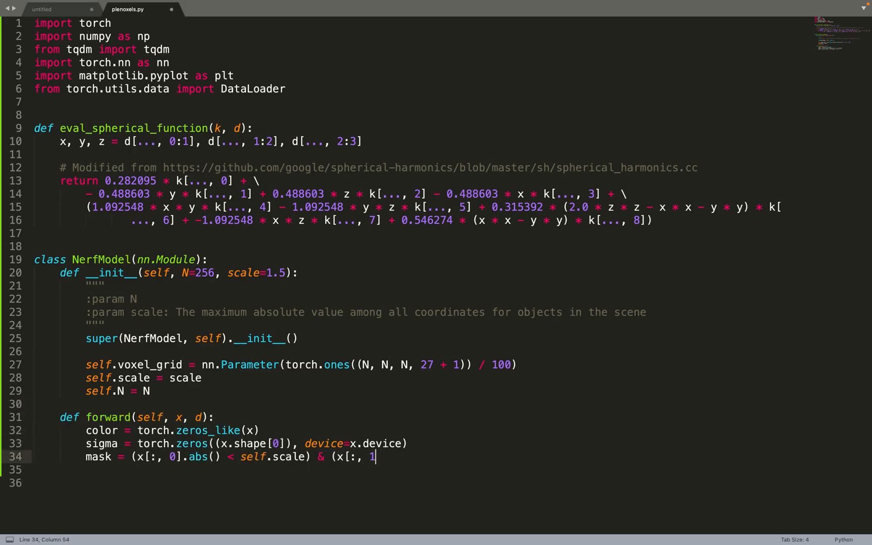
Finish the mask line checking x[:,1] and x[:,2] abs() < self.scale
{"action": "type", "text": "].abs() < self.scale) & (x[:, 2].abs() < self.scale)"}
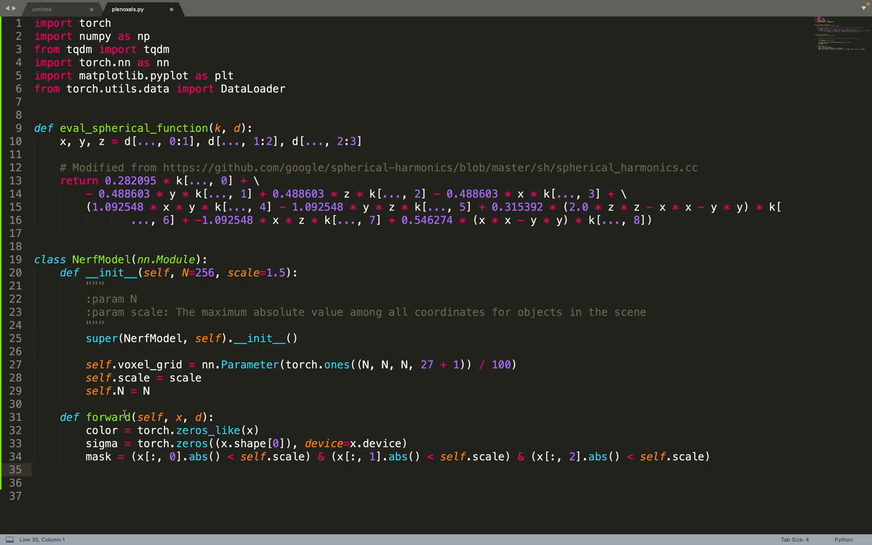
{"action": "mouse_move", "coordinate": [188, 419]}
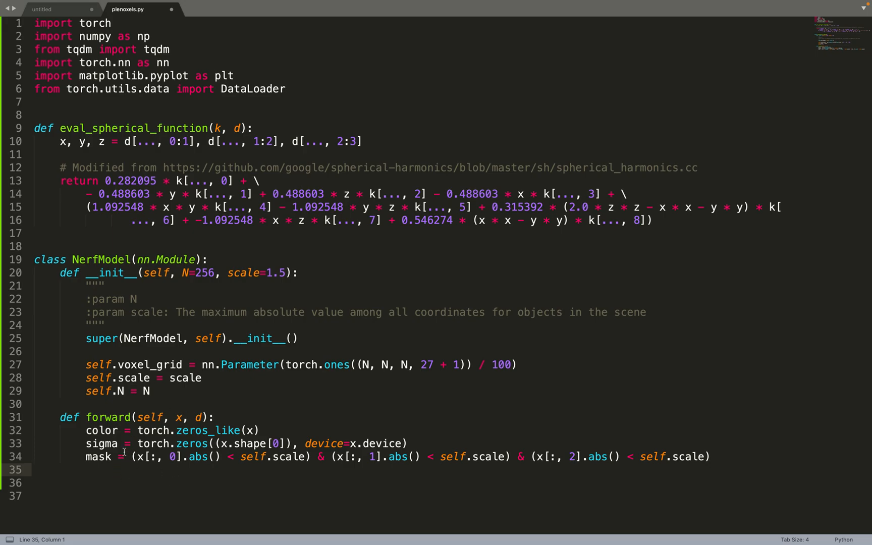
{"action": "mouse_move", "coordinate": [117, 439]}
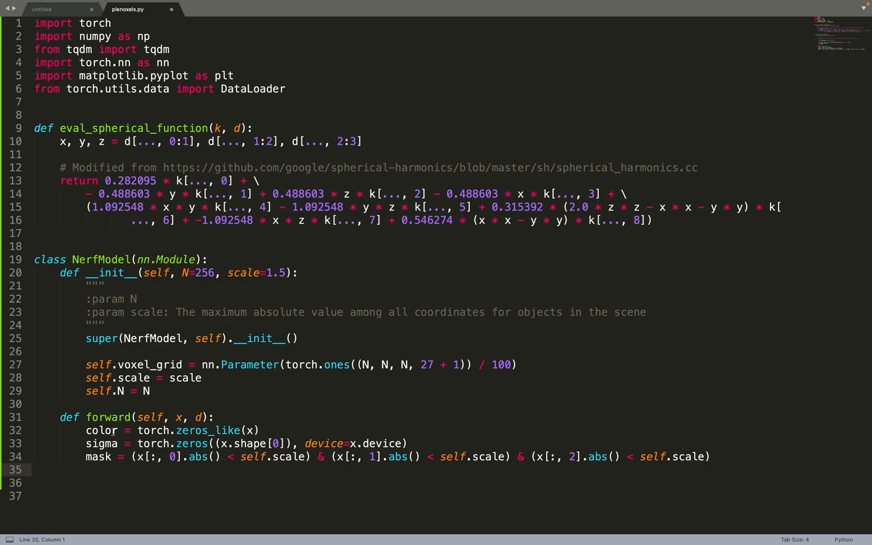
{"action": "mouse_move", "coordinate": [121, 456]}
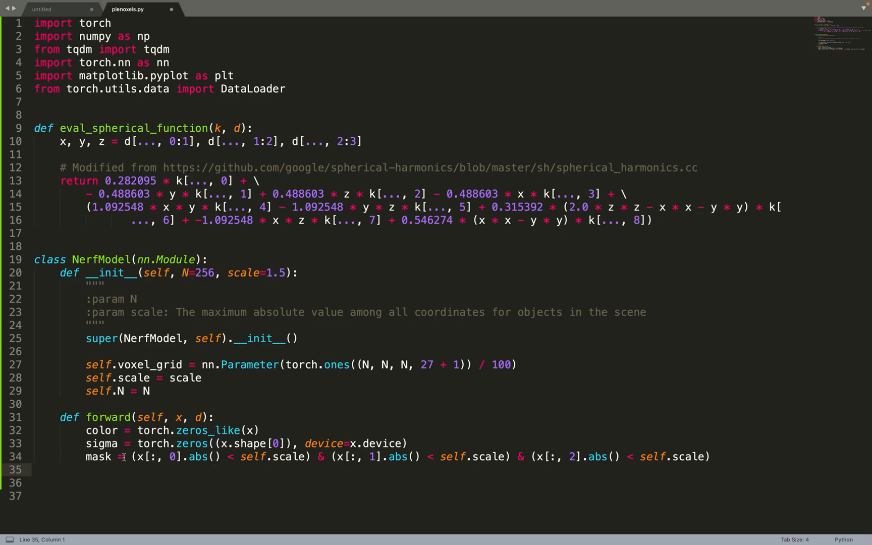
{"action": "mouse_move", "coordinate": [179, 473]}
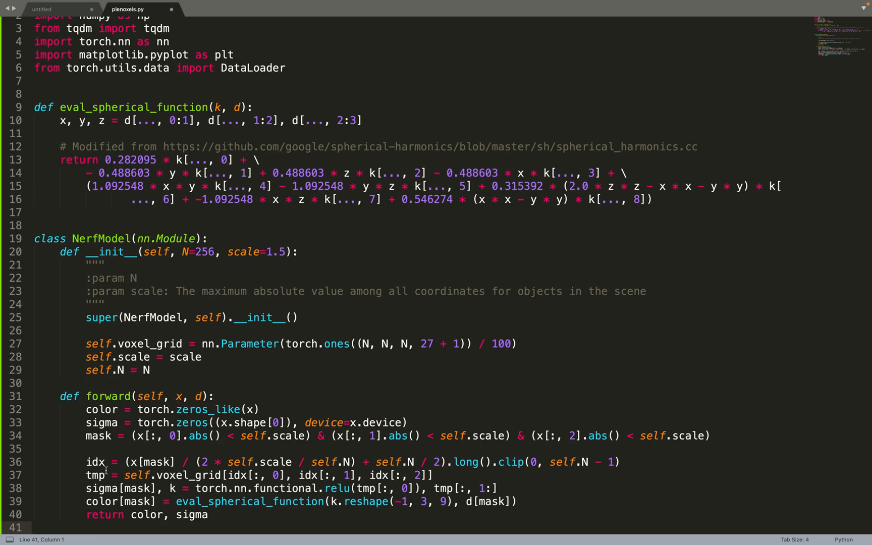
{"action": "mouse_move", "coordinate": [103, 475]}
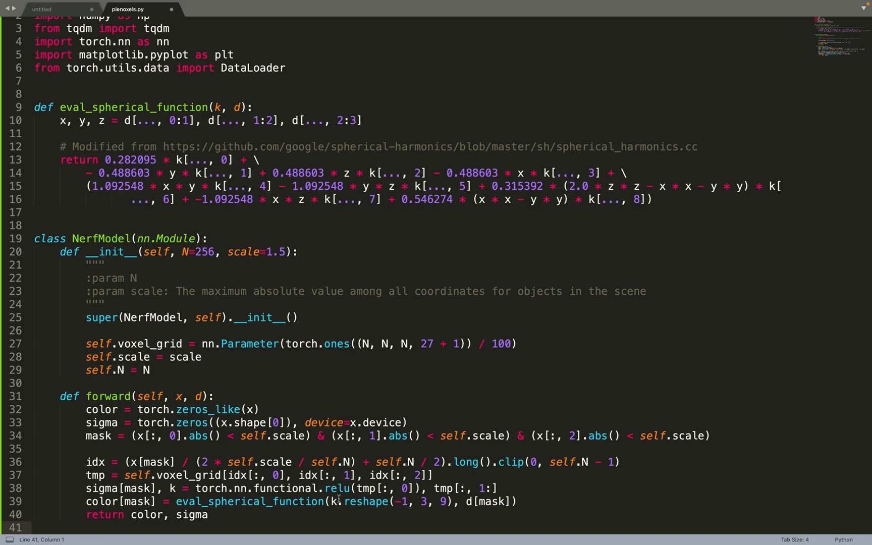
{"action": "mouse_move", "coordinate": [494, 503]}
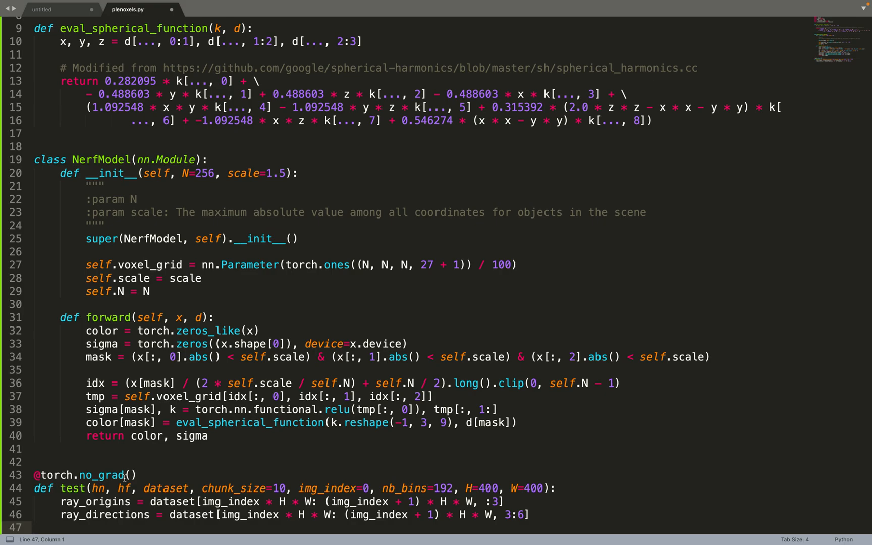
{"action": "mouse_move", "coordinate": [177, 492]}
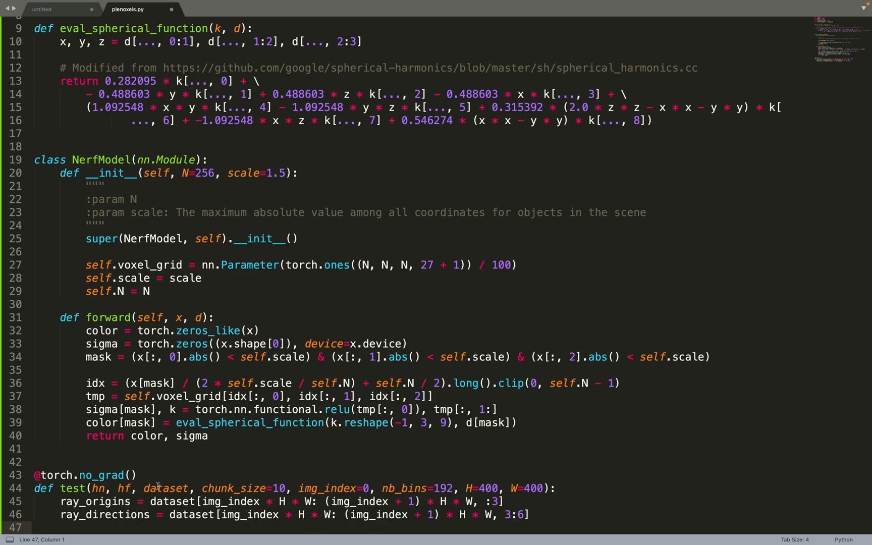
{"action": "mouse_move", "coordinate": [100, 519]}
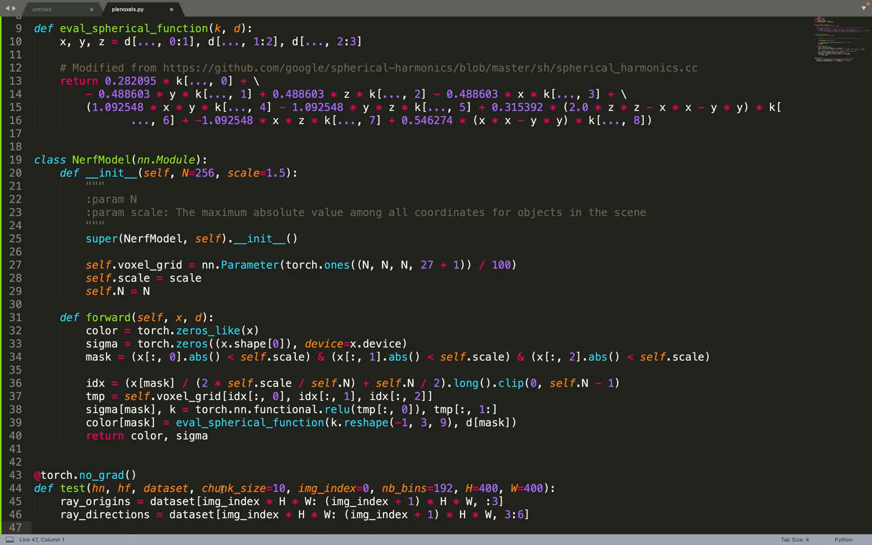
Slice ray_origins_ per chunk in test and start the plt. call to display the assembled image
{"action": "type", "text": "ray_origins_ = ray_origins[i * W * chunk_size: (i + 1) * W * chunk_size].to(device"}
{"action": "type", "text": "img = torch.cat(data).data.cpu().numpy().reshape(H, W, 3)"}
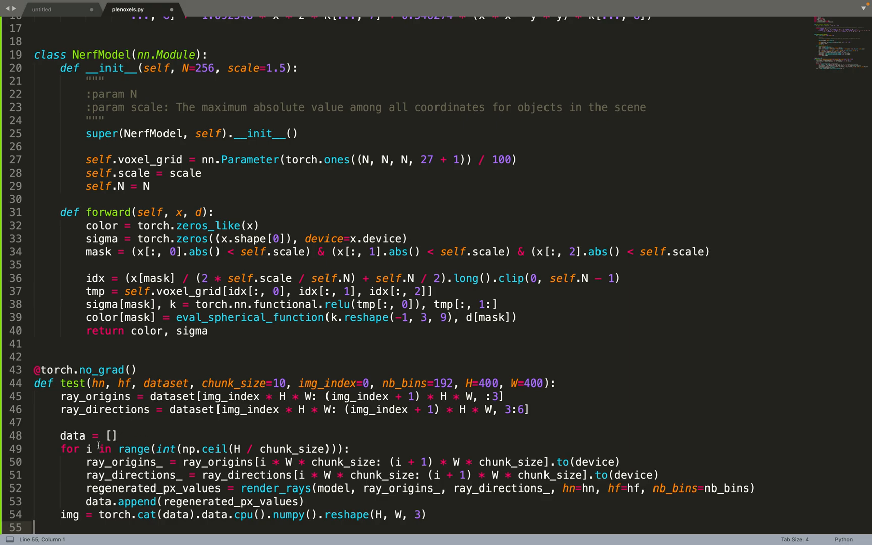
{"action": "mouse_move", "coordinate": [187, 522]}
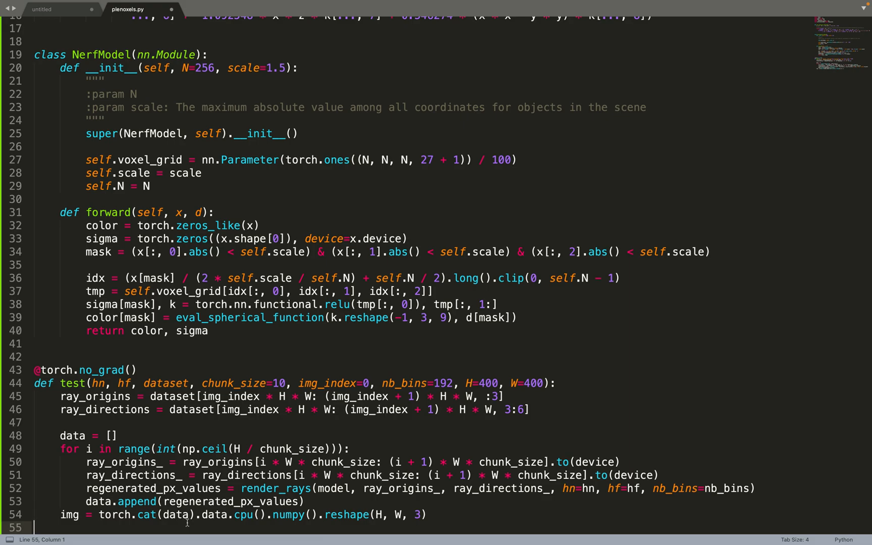
{"action": "type", "text": "plt."}
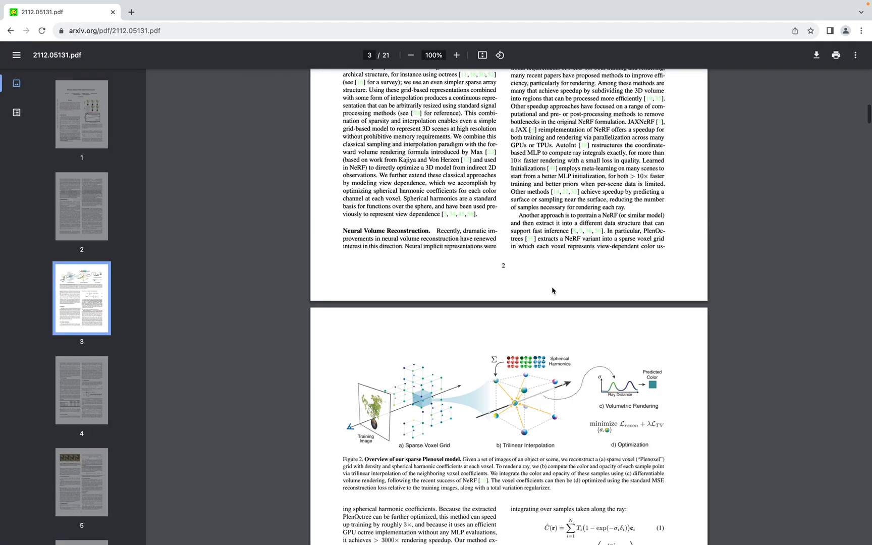
Scroll through pages 4 and 5 of the Plenoxels paper, then return to page 3 for Figure 2
{"action": "scroll", "scroll_direction": "down", "scroll_amount": 3}
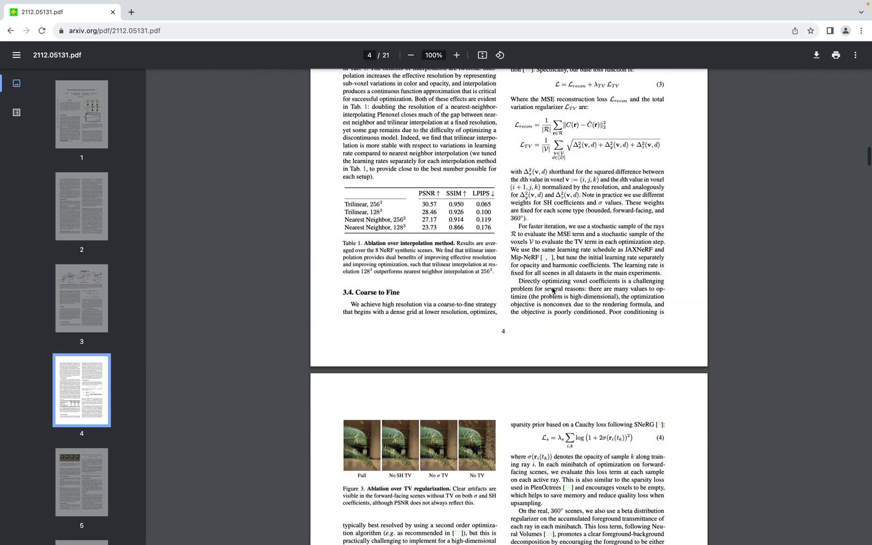
{"action": "scroll", "scroll_direction": "down", "scroll_amount": 3}
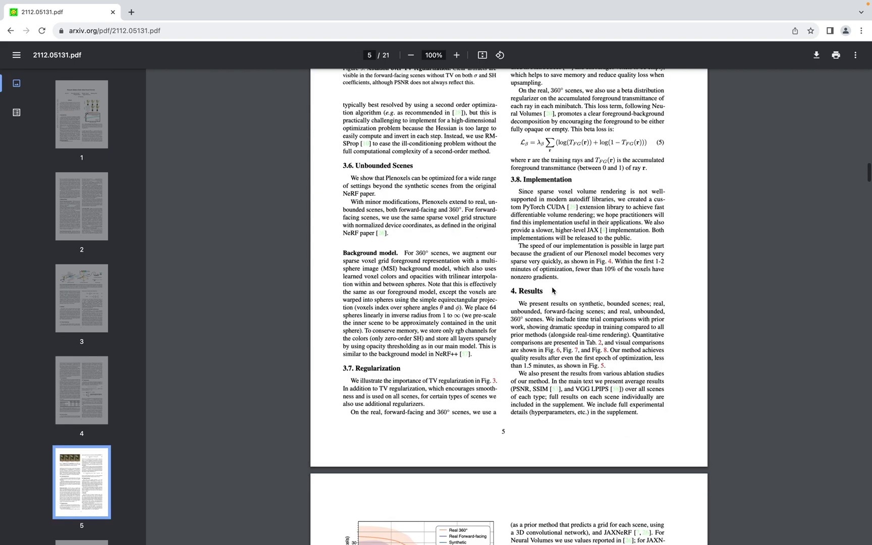
{"action": "left_click", "coordinate": [81, 297]}
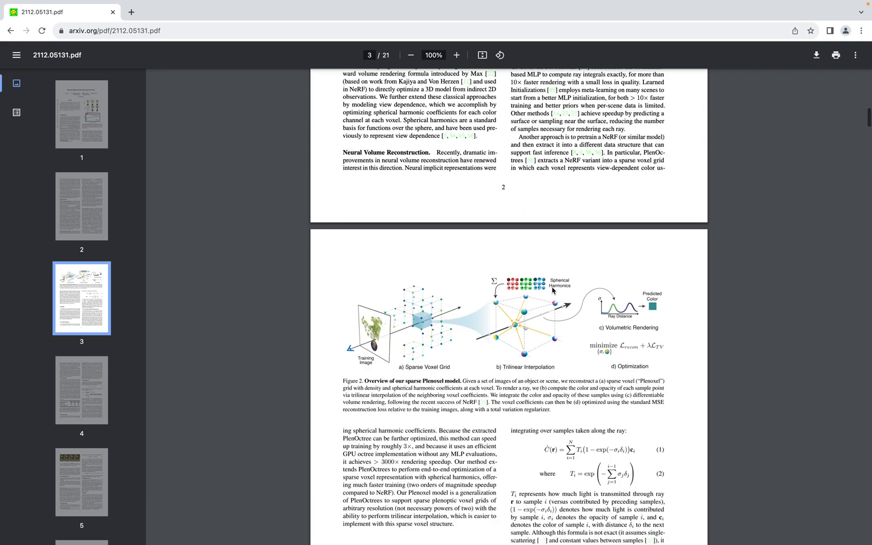
{"action": "left_click", "coordinate": [456, 55]}
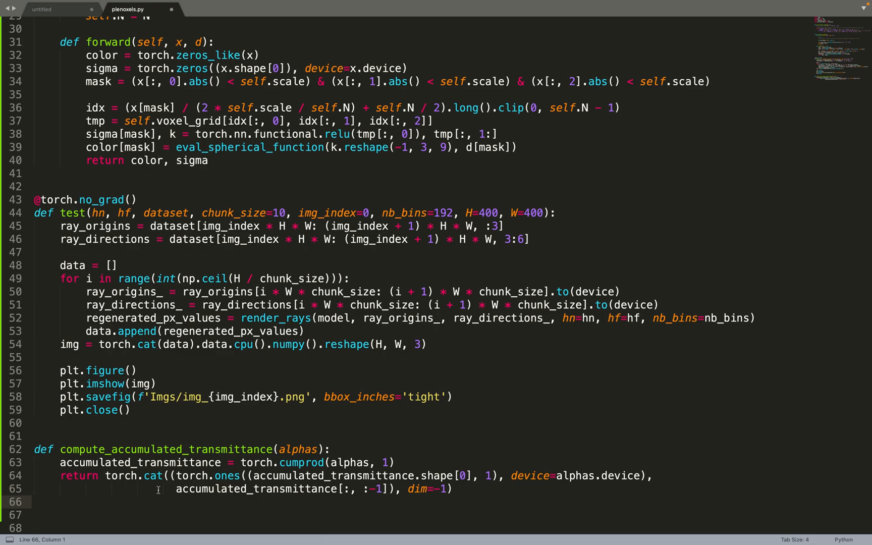
Scroll down below test to make room for compute_accumulated_transmittance and render_rays
{"action": "scroll", "scroll_direction": "down", "scroll_amount": 3}
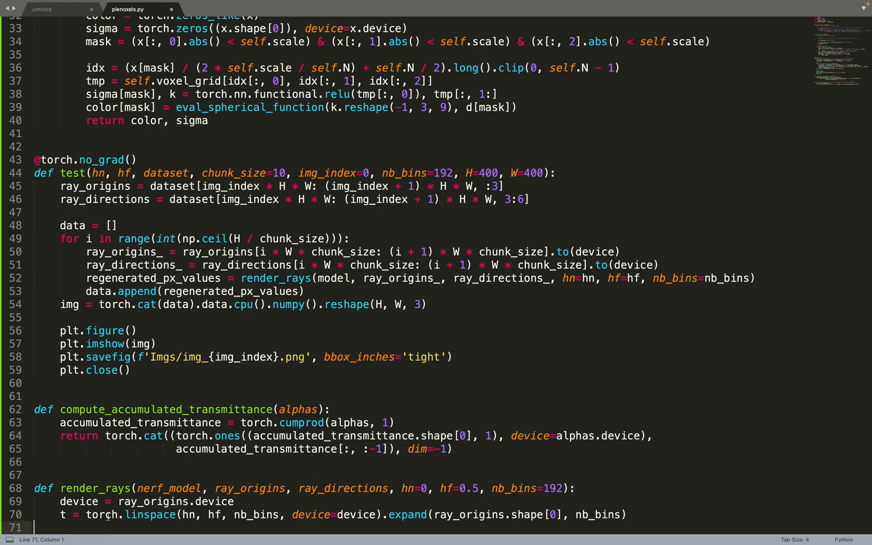
{"action": "mouse_move", "coordinate": [403, 488]}
{"action": "type", "text": "ray_directions = ray_directions.expand(nb_bins, ray_directions.shape[0], 3).transpose("}
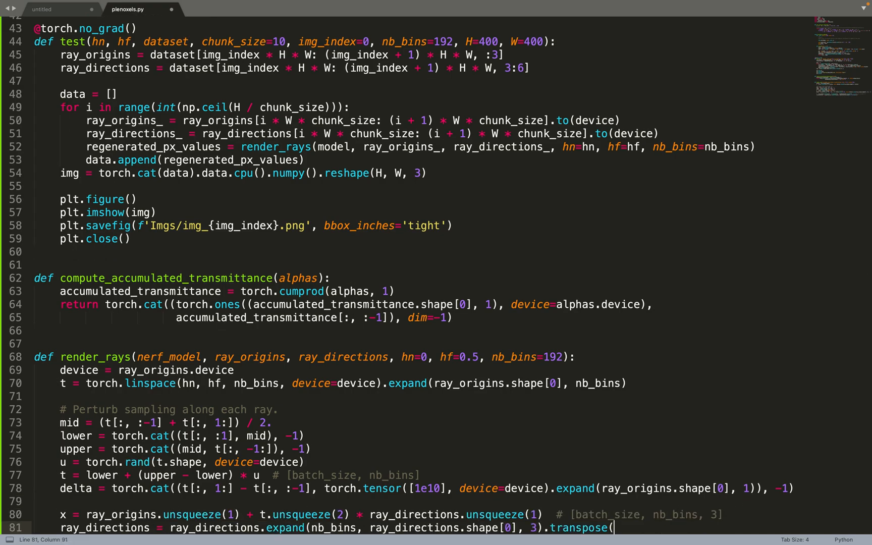
Complete the ray_directions expansion with transpose(0, 1) in render_rays
{"action": "type", "text": "0, 1)"}
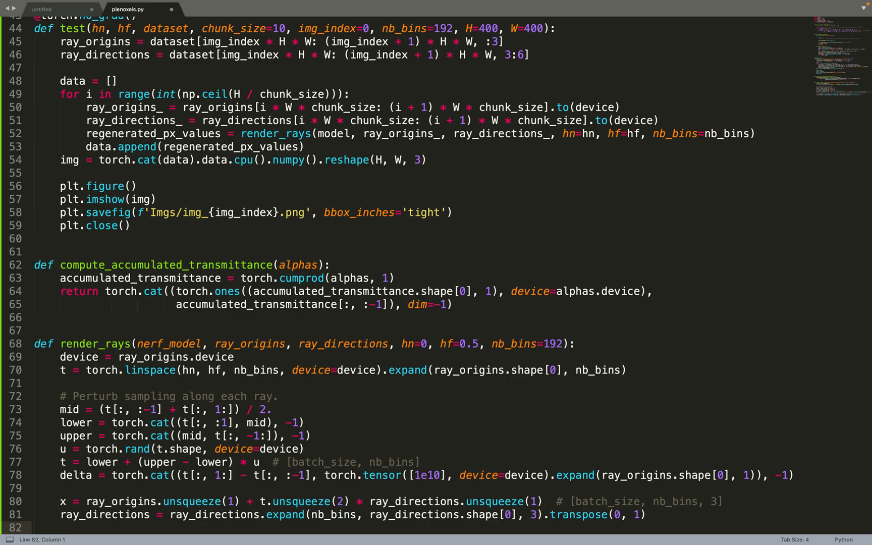
{"action": "mouse_move", "coordinate": [796, 485]}
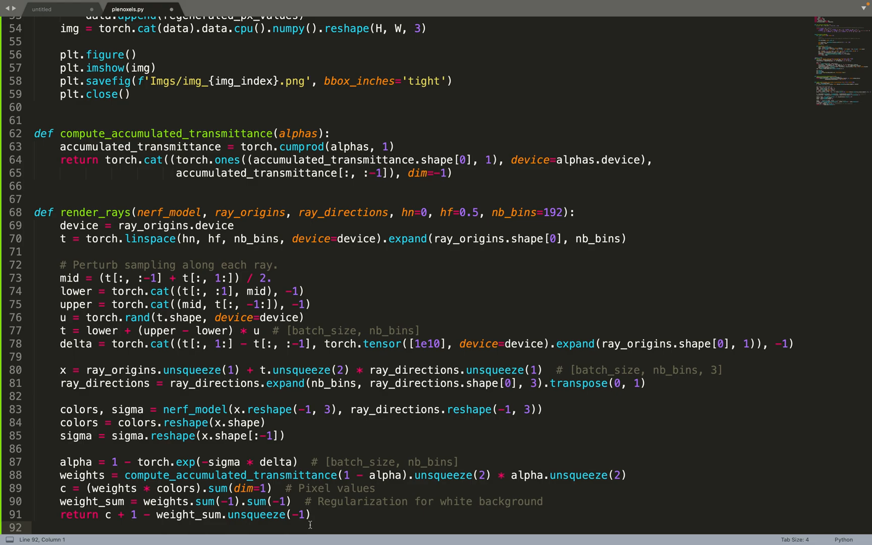
{"action": "mouse_move", "coordinate": [327, 514]}
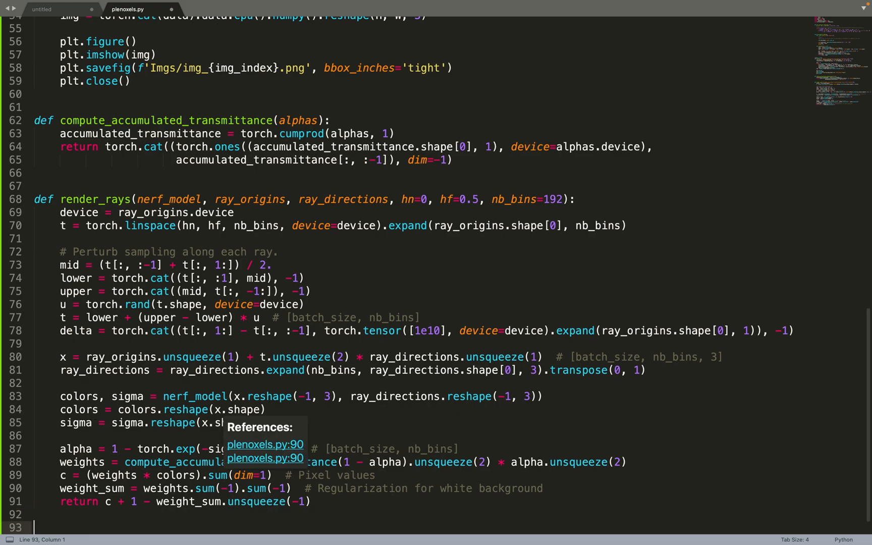
Scroll around render_rays and below it while starting the train function's epoch and batch loops
{"action": "scroll", "scroll_direction": "down", "scroll_amount": 3}
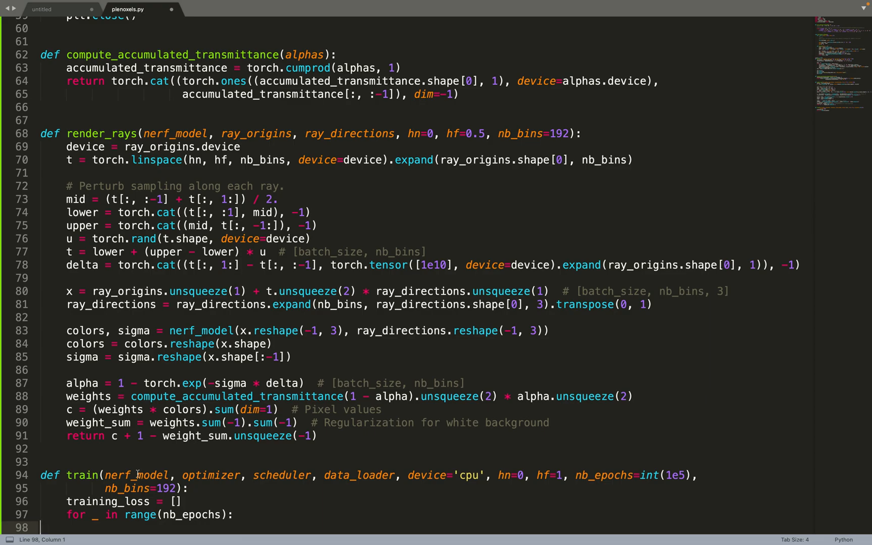
{"action": "mouse_move", "coordinate": [134, 475]}
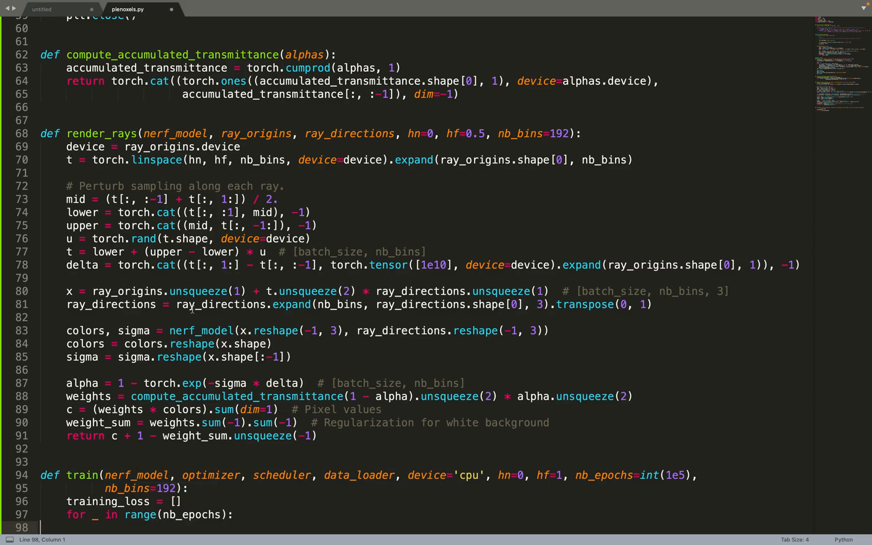
{"action": "scroll", "scroll_direction": "up", "scroll_amount": 3}
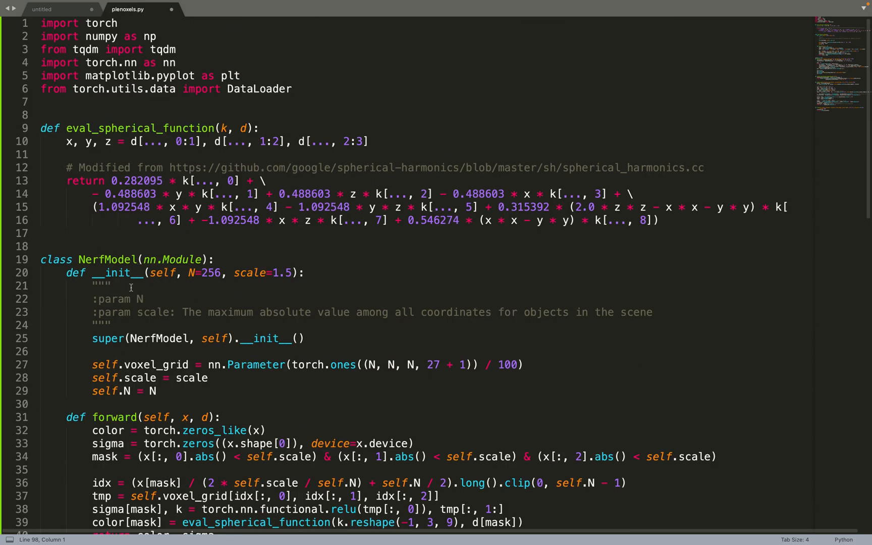
{"action": "scroll", "scroll_direction": "down", "scroll_amount": 3}
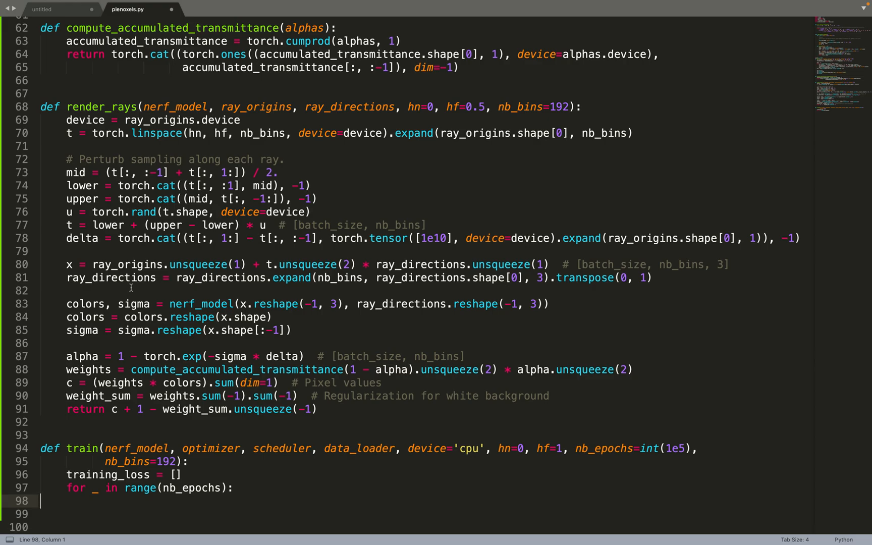
{"action": "mouse_move", "coordinate": [217, 441]}
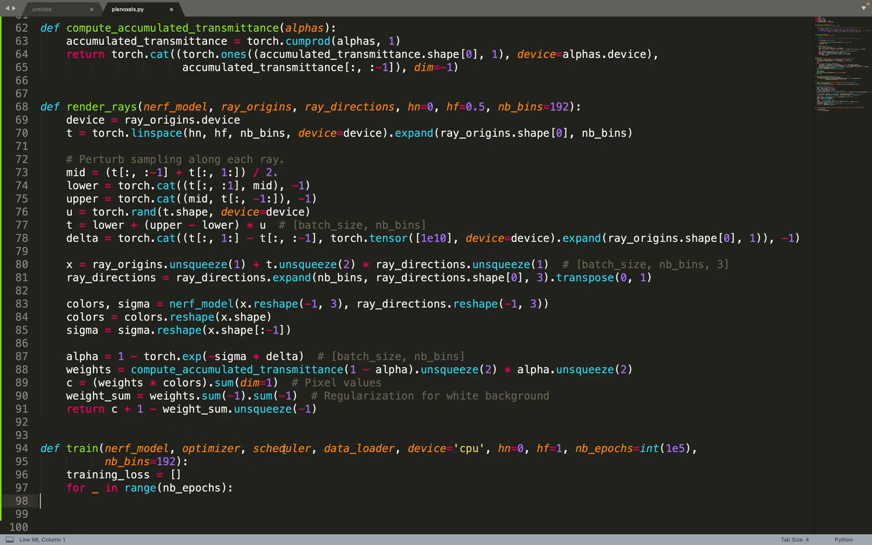
{"action": "mouse_move", "coordinate": [445, 445]}
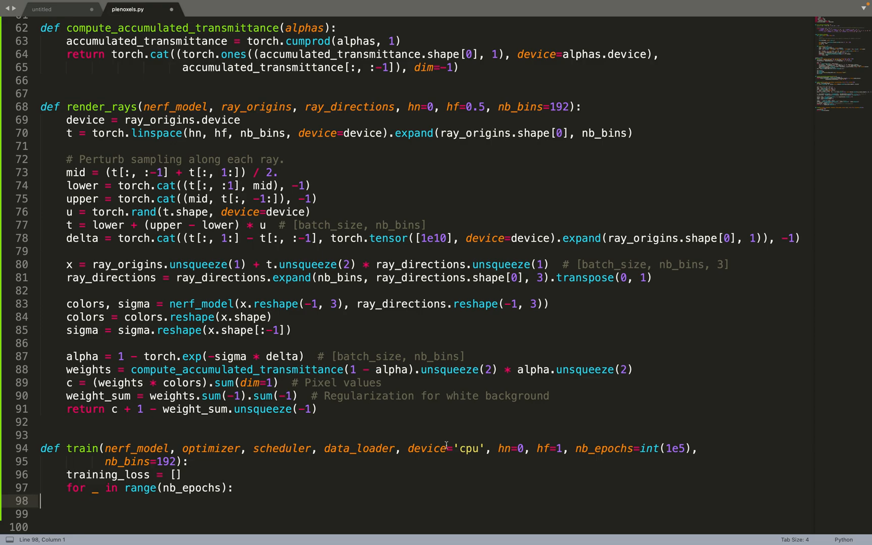
{"action": "mouse_move", "coordinate": [448, 456]}
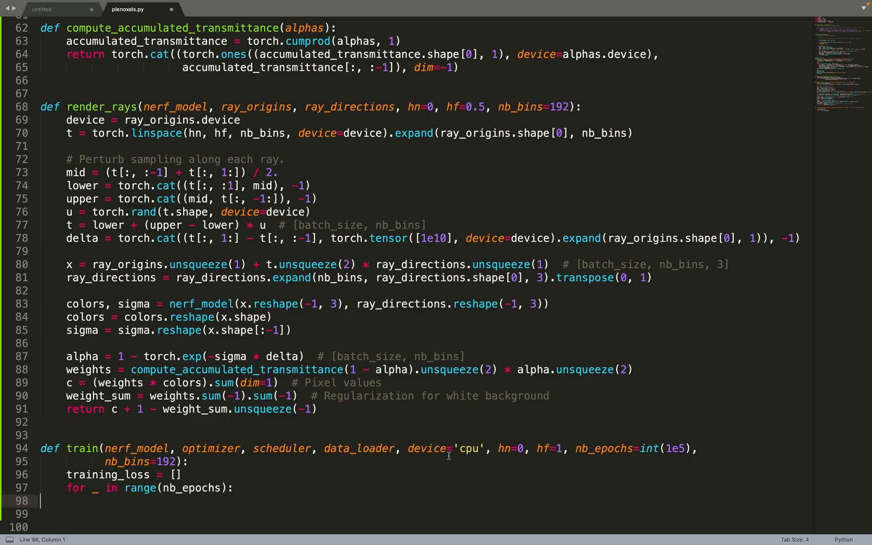
{"action": "mouse_move", "coordinate": [534, 430]}
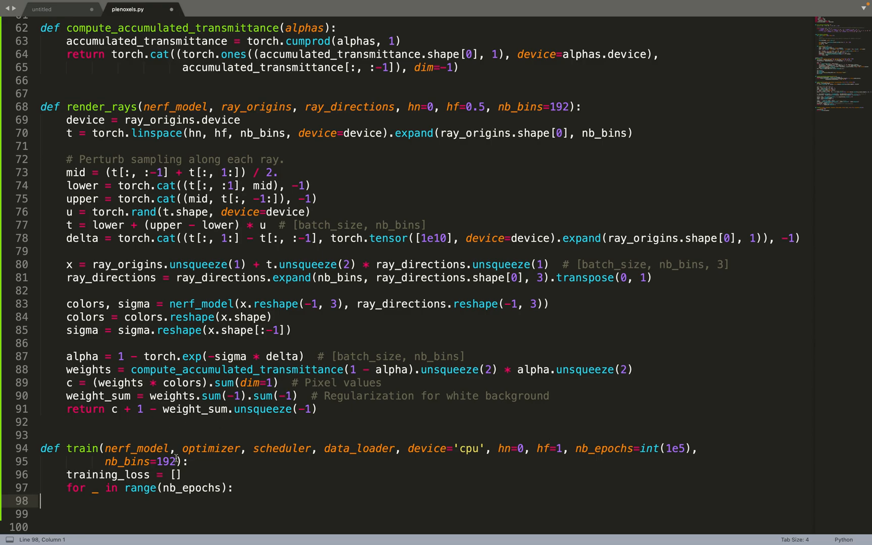
{"action": "mouse_move", "coordinate": [604, 456]}
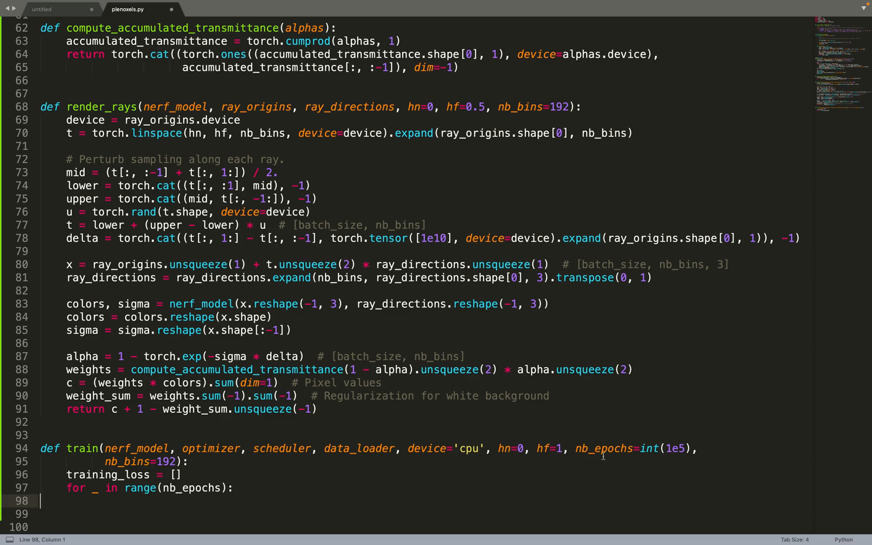
{"action": "mouse_move", "coordinate": [132, 517]}
{"action": "type", "text": "for batch in tqdm(data_loader):"}
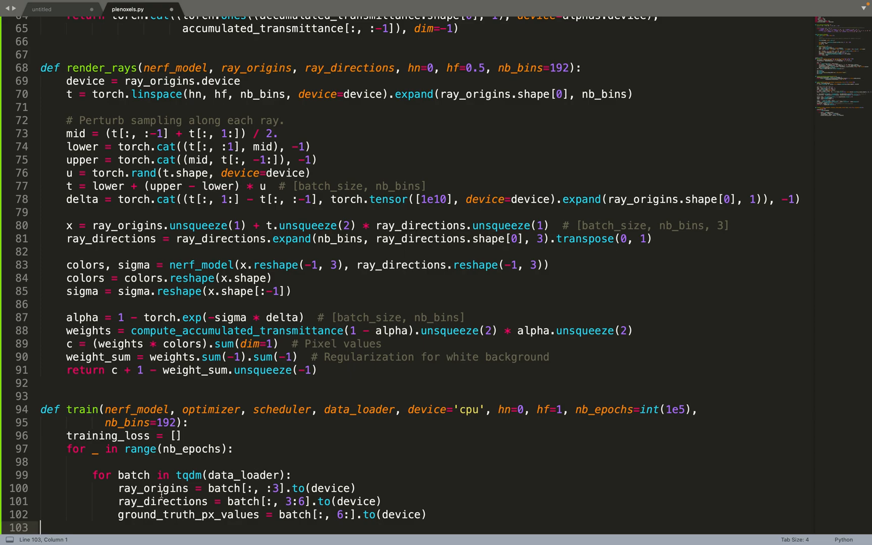
Call render_rays for regenerated_px_values and add optimizer.zero_grad() in the batch loop
{"action": "type", "text": "regenerated_px_values = render_rays(nerf_model, ray_origins, ray_directions, hn=hn, hf=hf, nb_bins=nb_bins"}
{"action": "type", "text": "loss = torch.nn.functional.mse_loss(ground_truth_px_values, regenerated_px_values"}
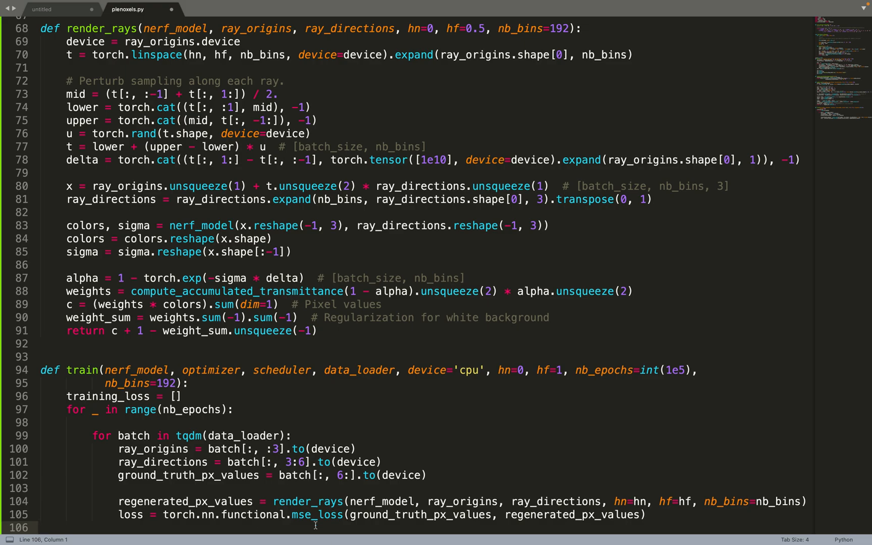
{"action": "type", "text": "optimizer.zero_grad()"}
{"action": "type", "text": "training_loss.append(loss.item())"}
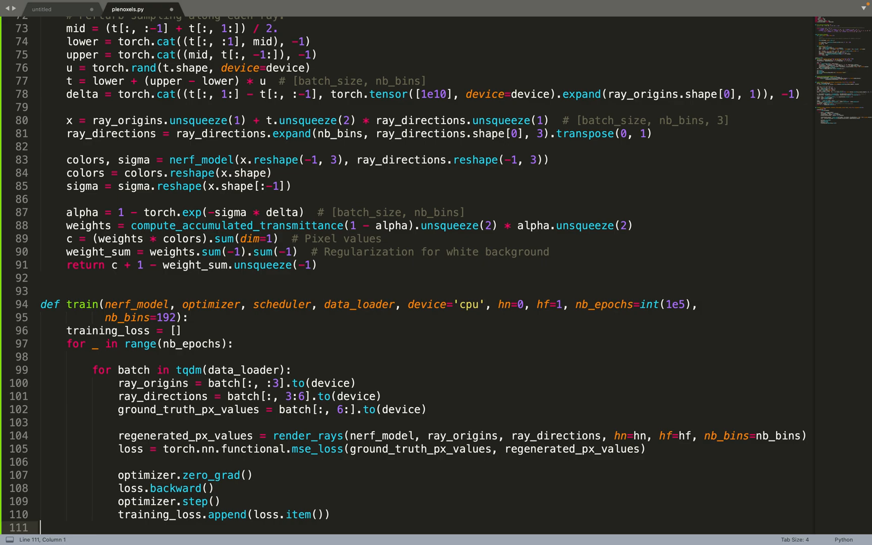
{"action": "scroll", "scroll_direction": "down", "scroll_amount": 3}
{"action": "type", "text": "scheduler = torch.optim.lr_scheduler.MultiStepLR(model_optimizer, milestones=[2, 4, 8], gamma=0.5)"}
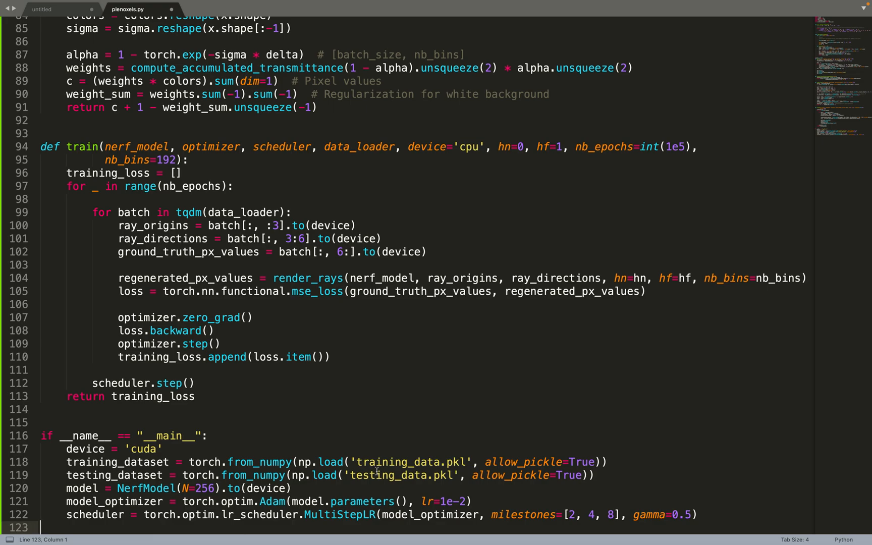
{"action": "mouse_move", "coordinate": [380, 445]}
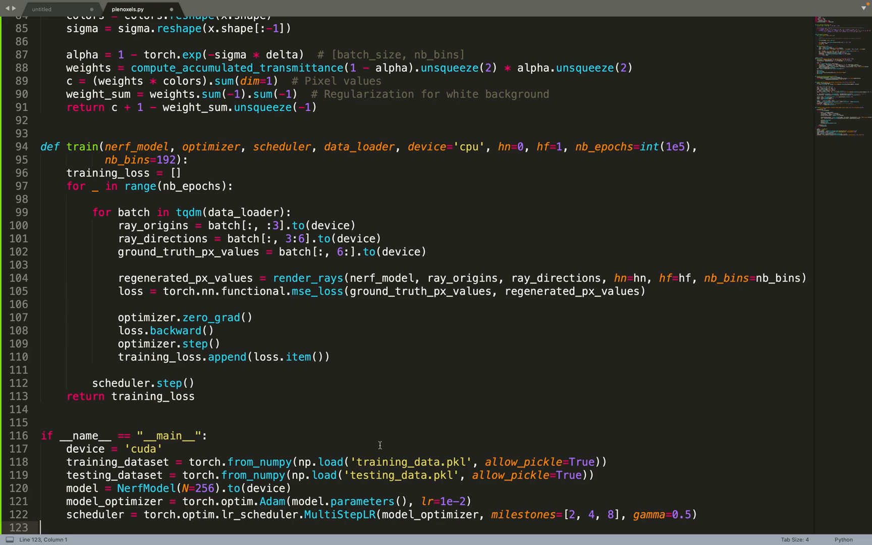
{"action": "mouse_move", "coordinate": [426, 467]}
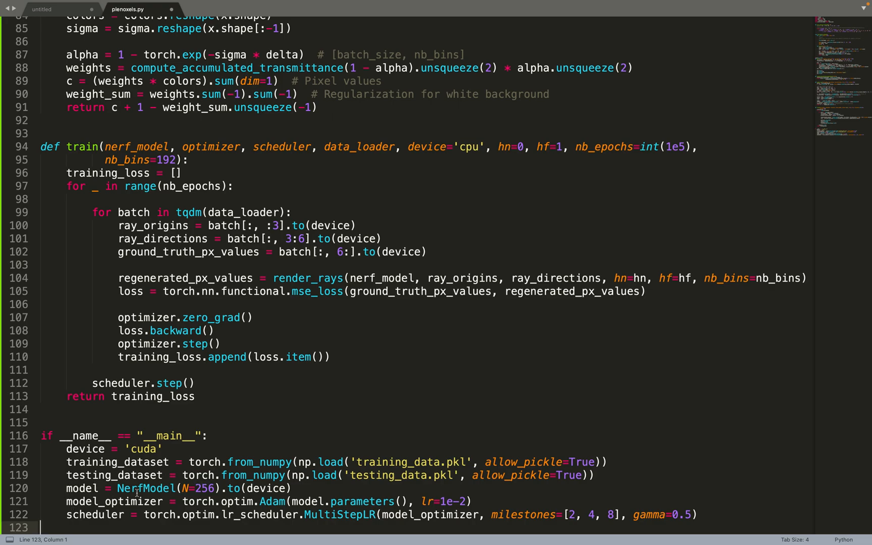
{"action": "mouse_move", "coordinate": [133, 489]}
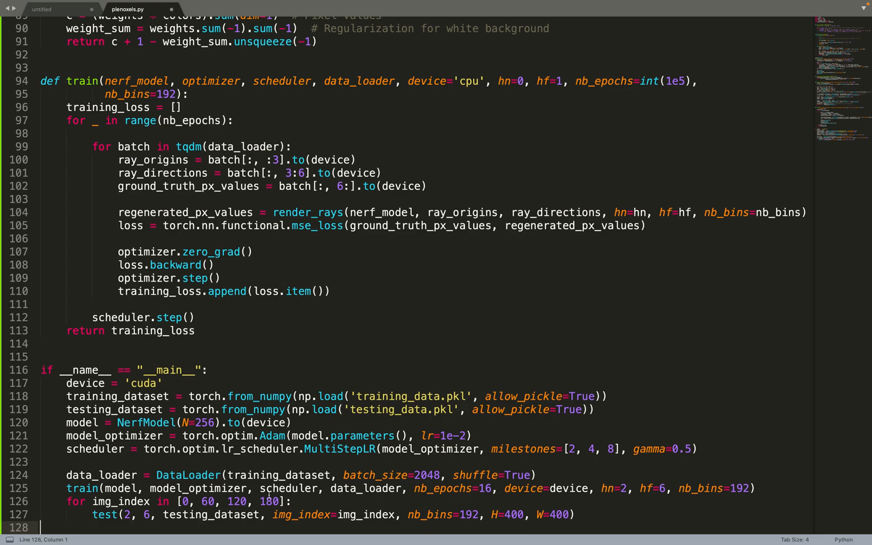
{"action": "scroll", "scroll_direction": "down", "scroll_amount": 3}
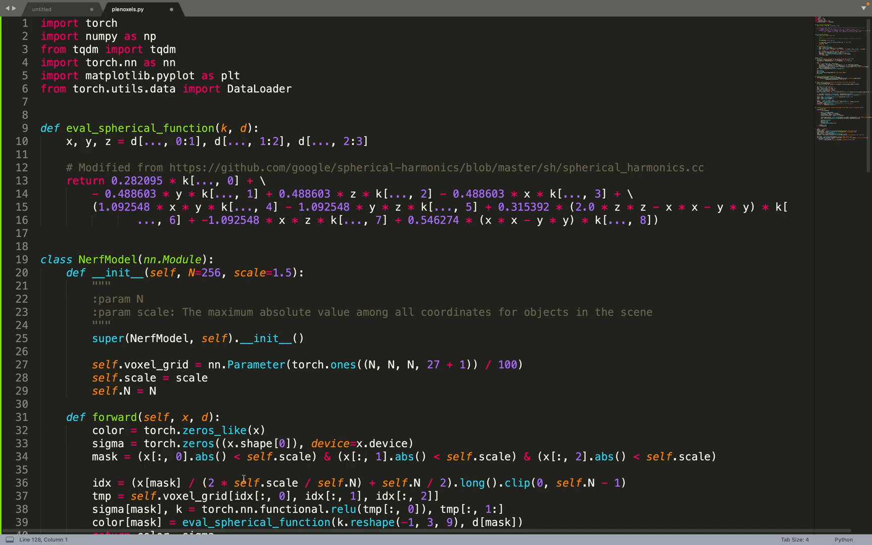
{"action": "scroll", "scroll_direction": "down", "scroll_amount": 3}
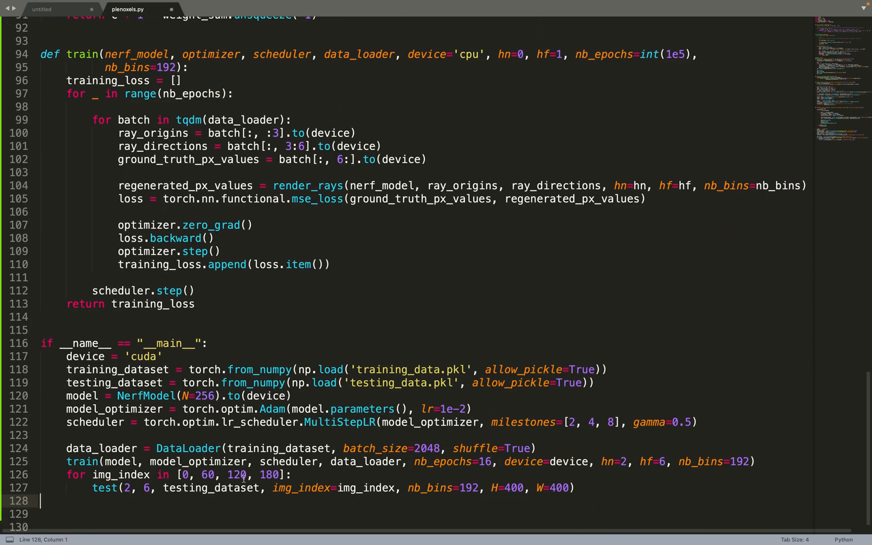